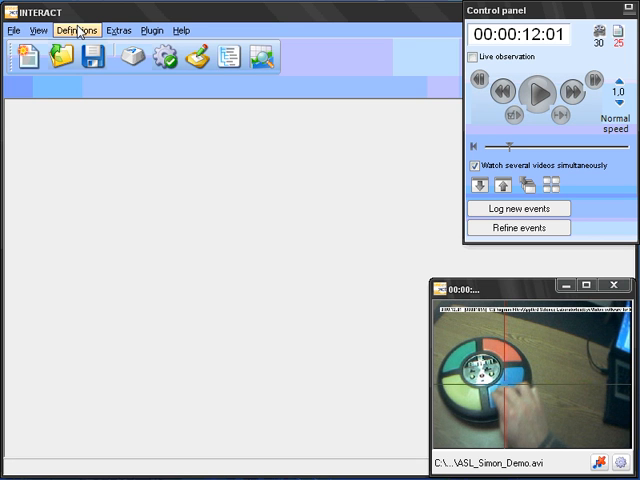
Play and pause the Simon game video several times from the Control panel
click(536, 94)
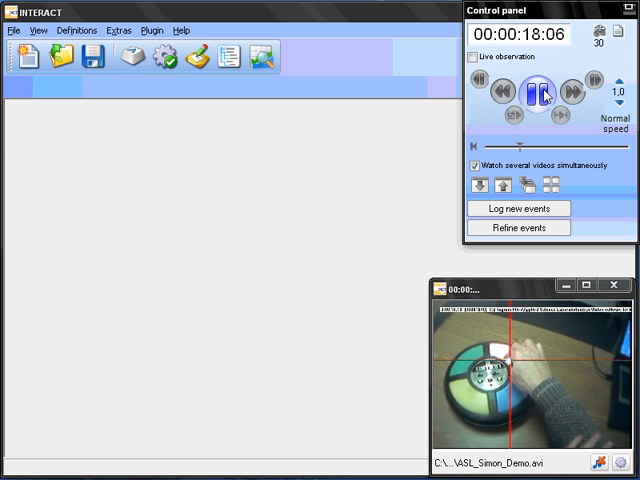
click(534, 91)
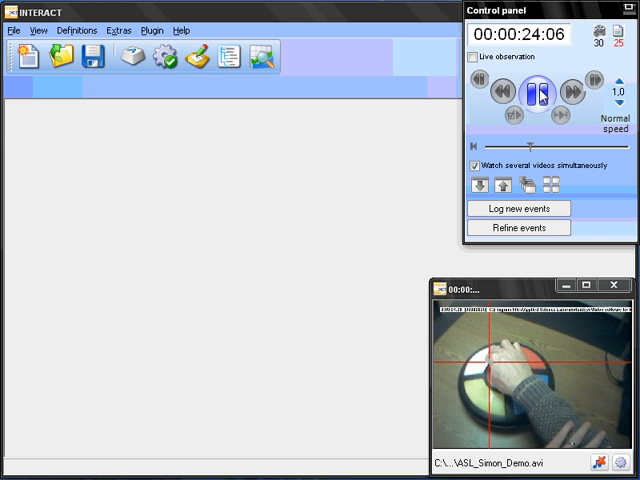
click(533, 88)
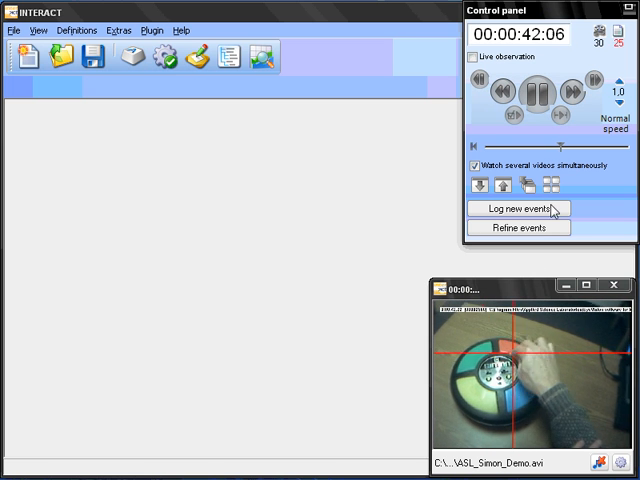
click(534, 93)
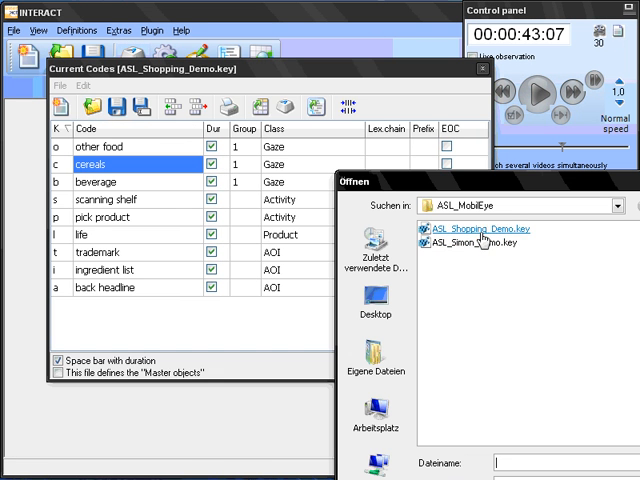
Load ASL_Simon_Demo.key and review its stimulus, push and gaze codes
double_click(470, 229)
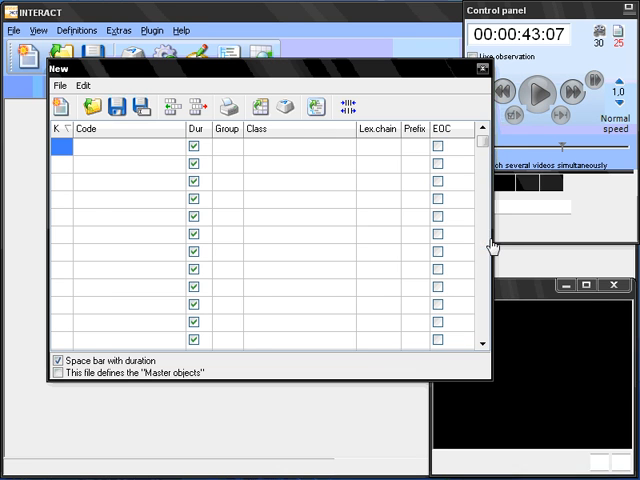
click(96, 107)
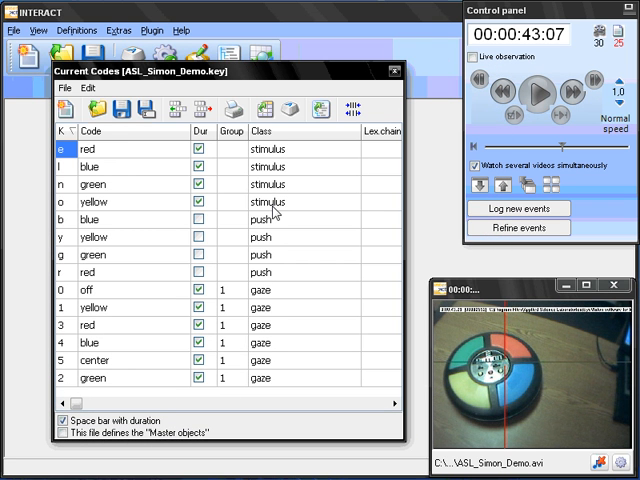
mouse_move(120, 152)
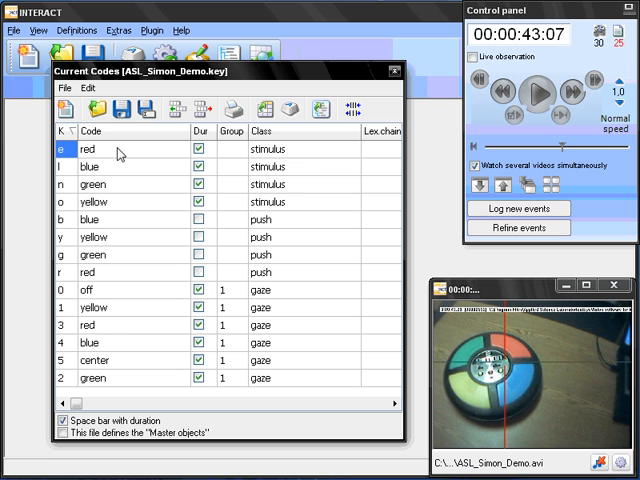
mouse_move(124, 197)
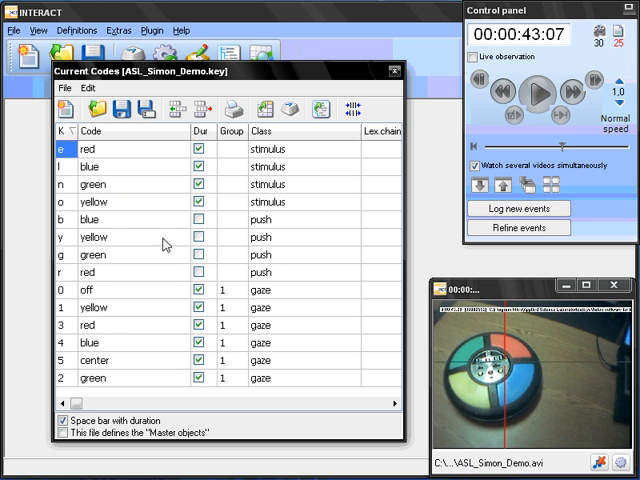
mouse_move(120, 232)
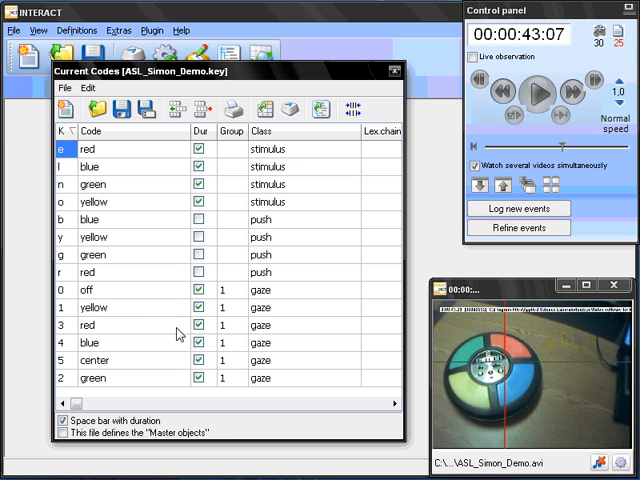
mouse_move(105, 352)
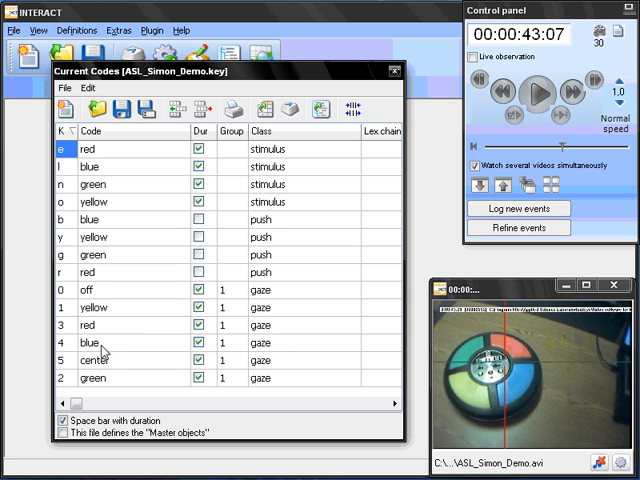
mouse_move(120, 371)
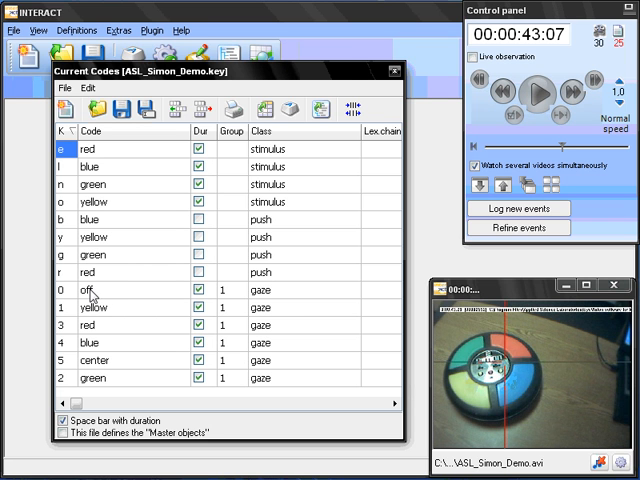
mouse_move(560, 338)
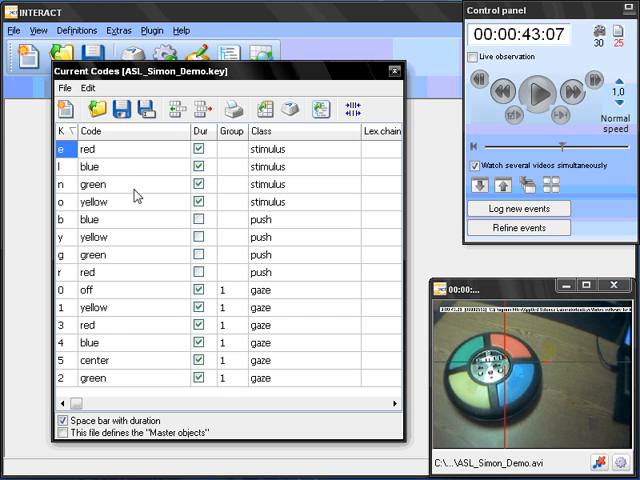
mouse_move(64, 178)
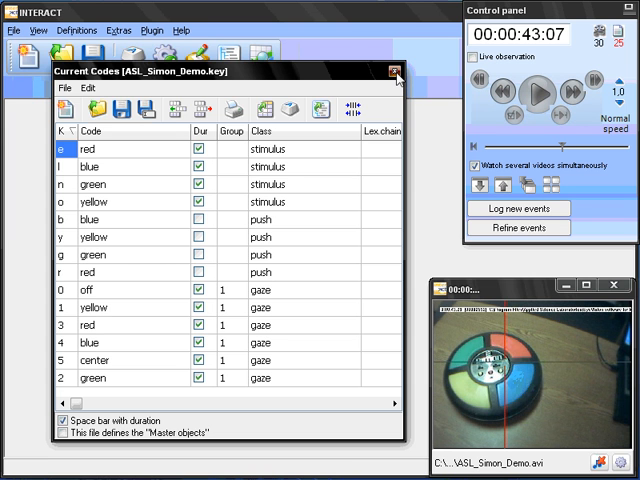
Close the Current Codes window and enable 'Press & hold mode' in the Coding settings
click(390, 71)
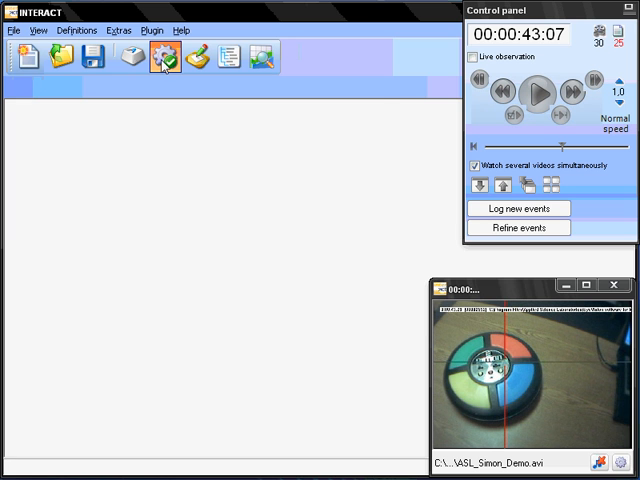
click(163, 57)
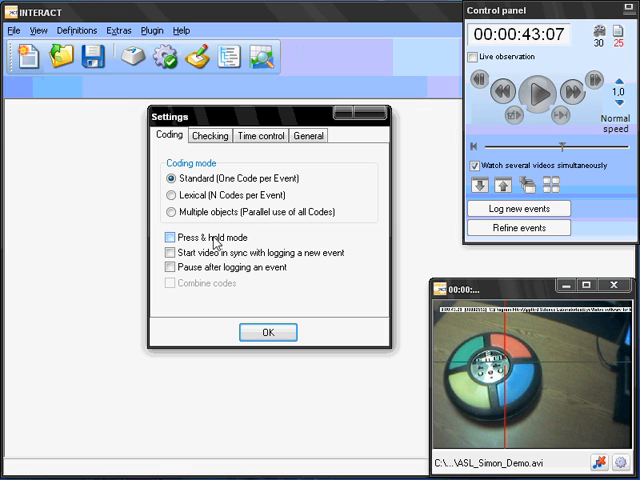
click(169, 237)
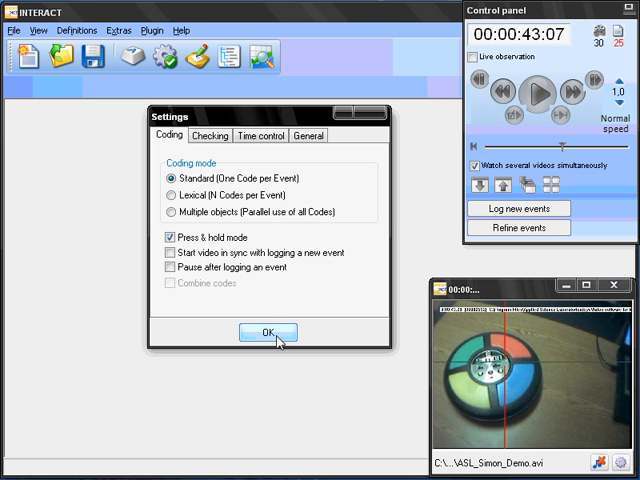
click(267, 332)
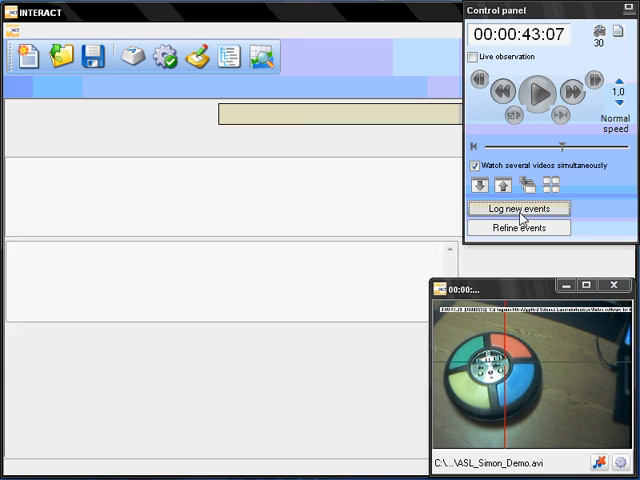
Start 'Log new events', check the ASL_Simon_Demo code shortcuts, then close the code list
click(517, 209)
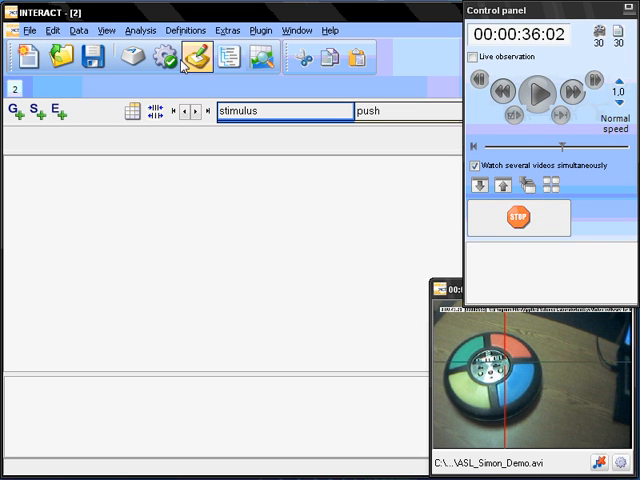
click(130, 57)
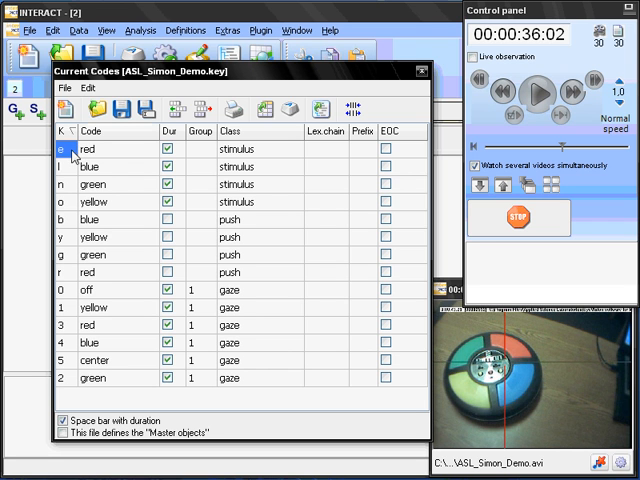
mouse_move(210, 158)
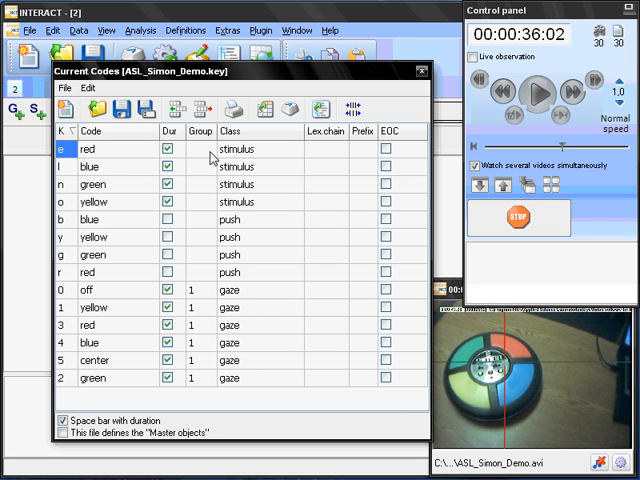
mouse_move(186, 356)
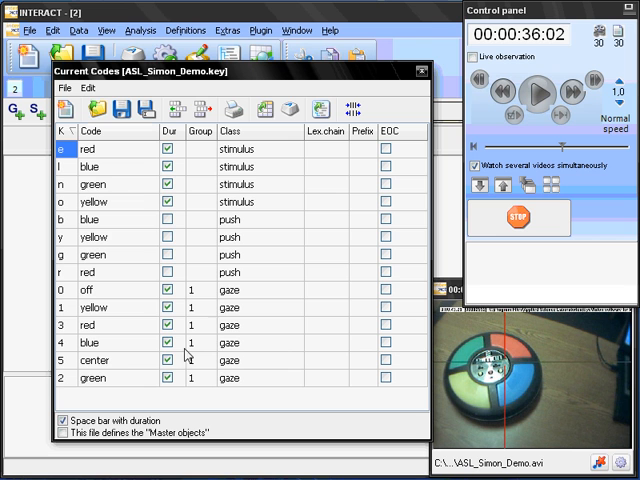
mouse_move(220, 205)
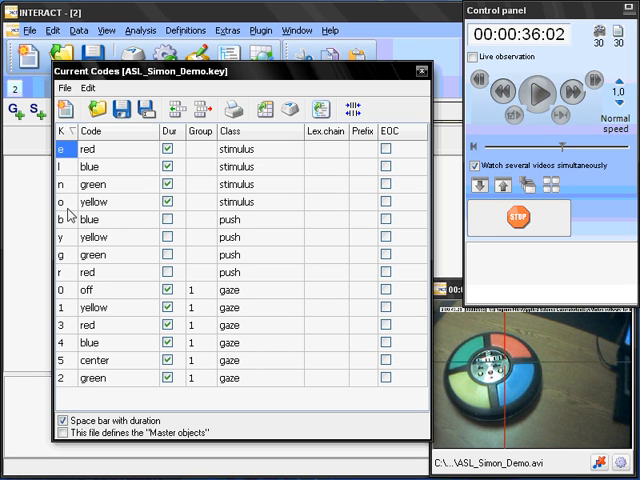
mouse_move(267, 330)
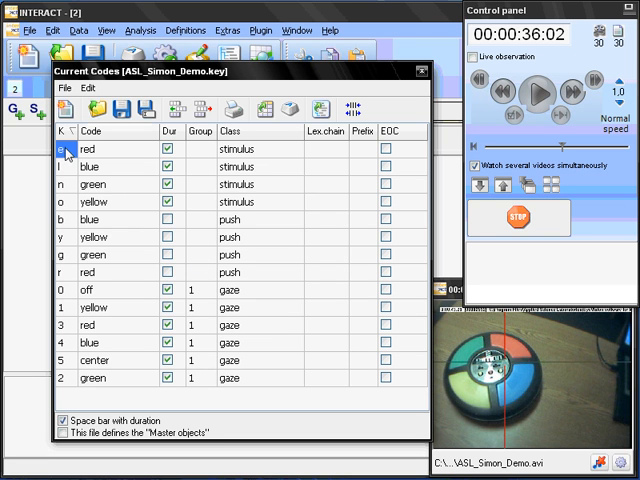
mouse_move(68, 213)
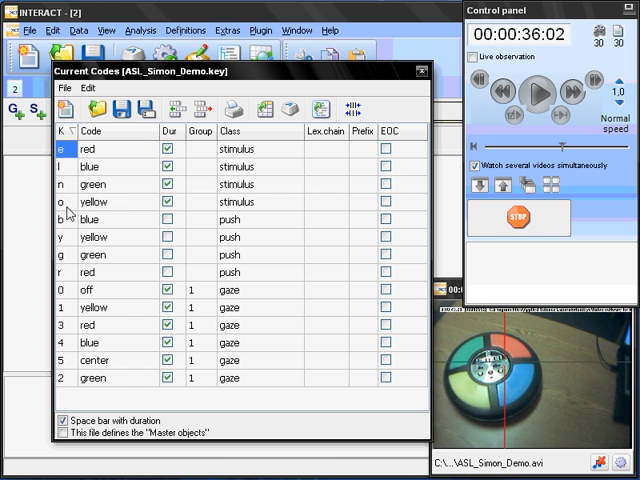
click(428, 71)
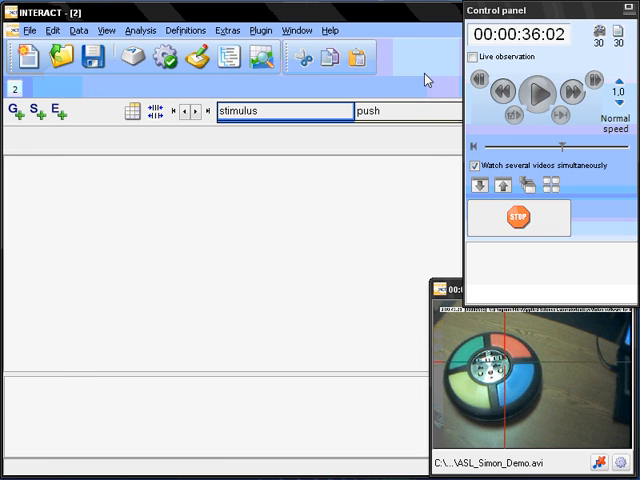
Rewind and play the video, logging stimulus and push events while pausing and resuming
click(537, 91)
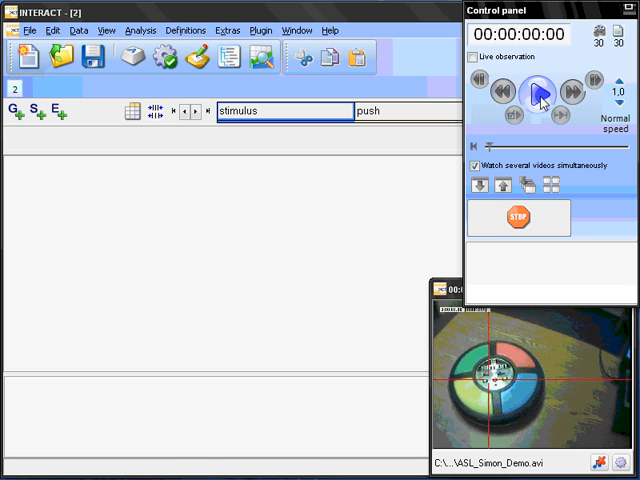
click(537, 90)
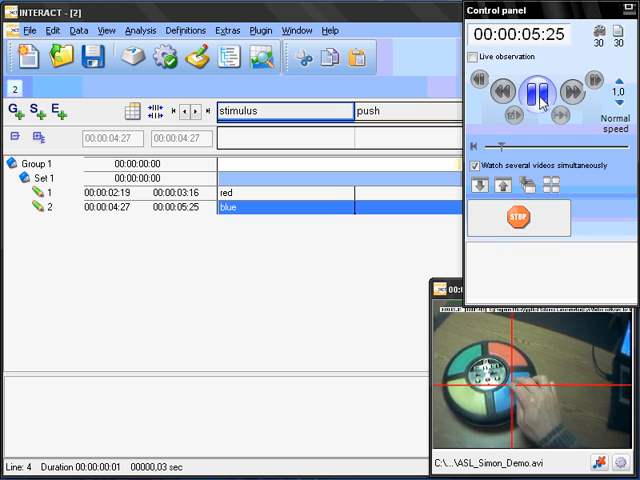
click(536, 90)
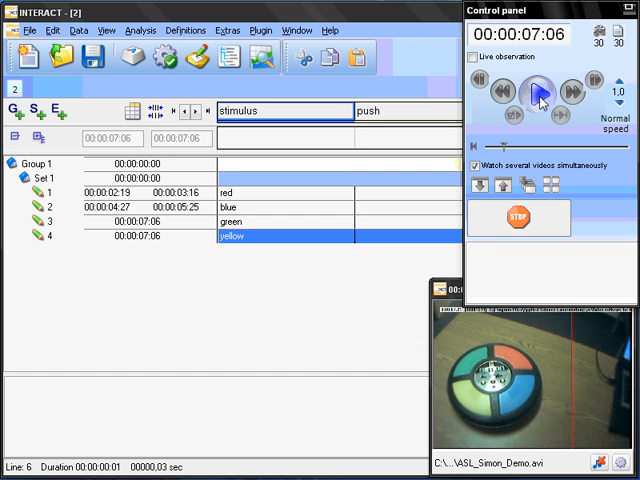
click(537, 90)
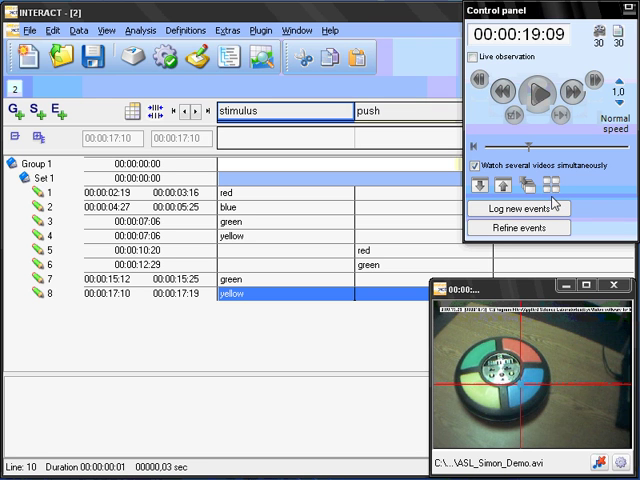
mouse_move(274, 249)
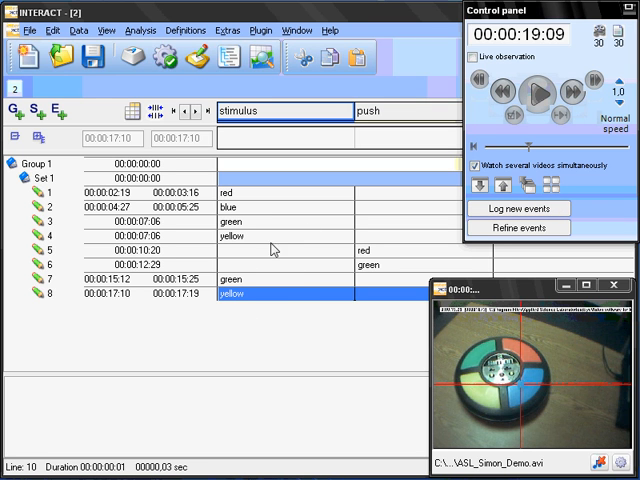
mouse_move(277, 247)
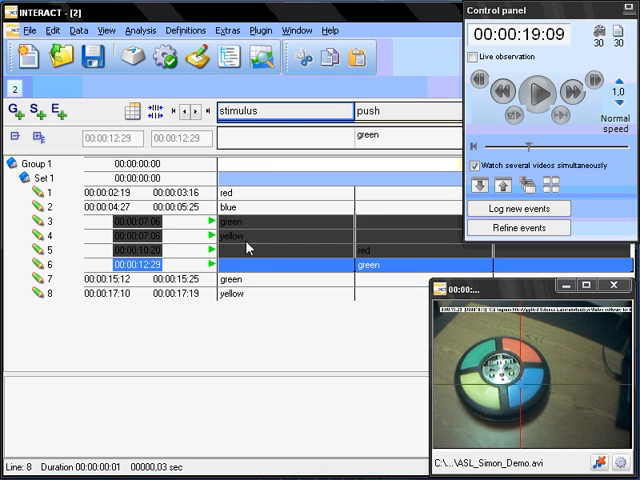
click(305, 60)
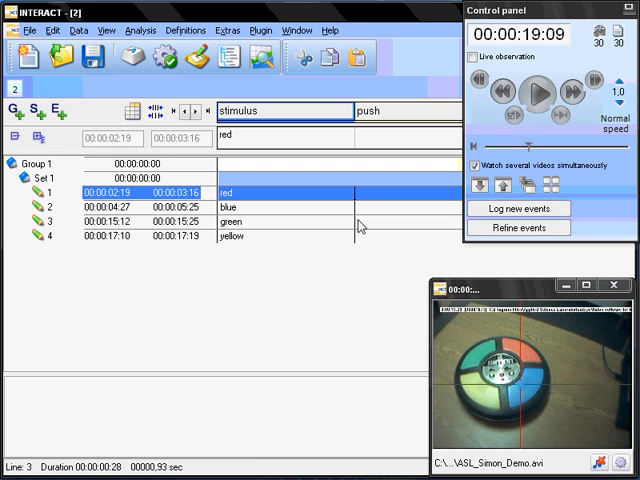
mouse_move(378, 247)
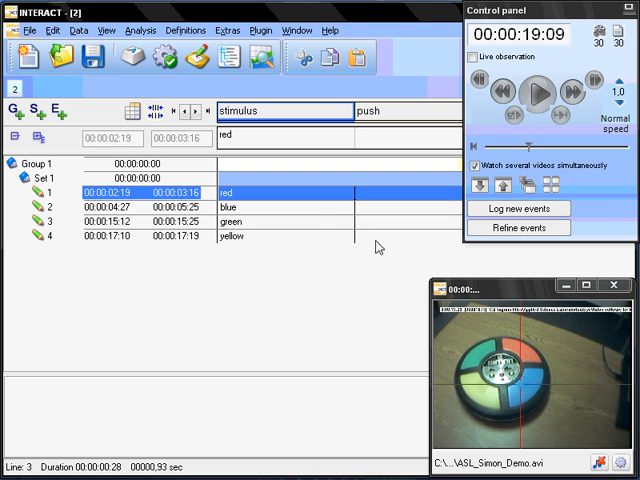
mouse_move(248, 247)
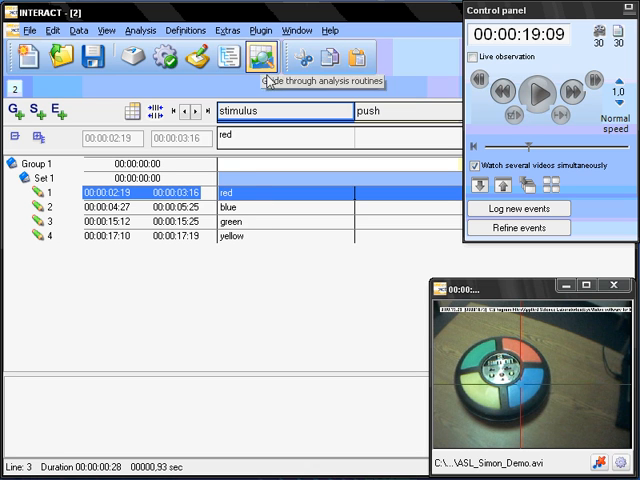
mouse_move(393, 260)
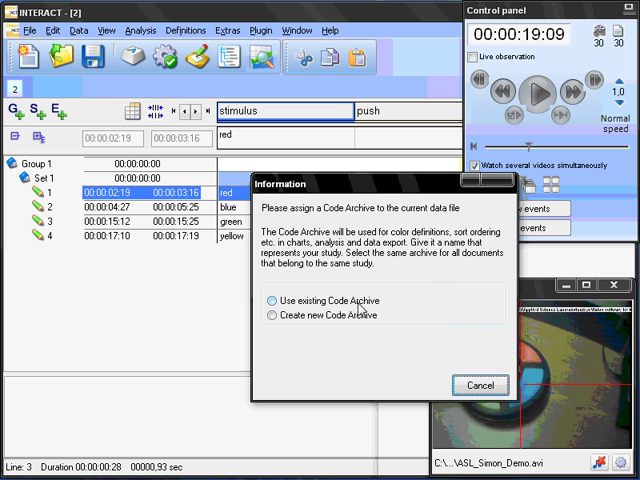
Create a new Code Archive named 'simon' for the data file
click(270, 315)
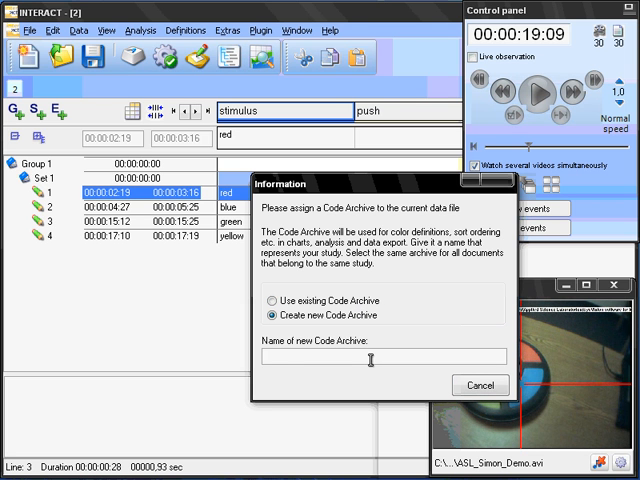
text(simon)
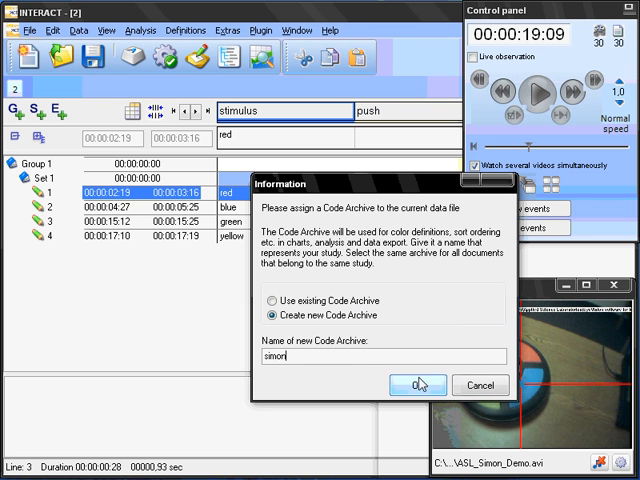
click(420, 385)
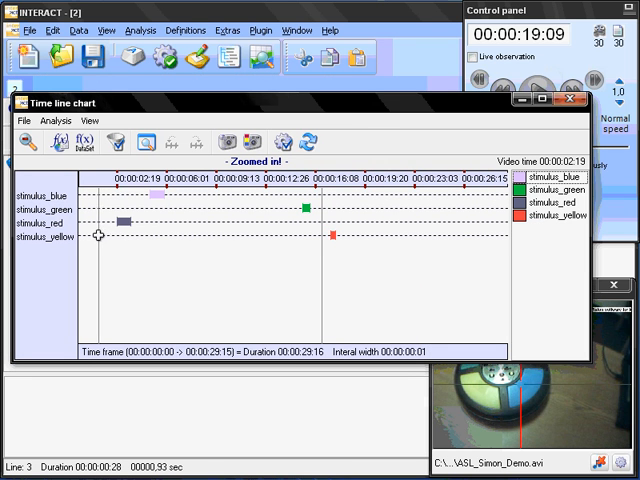
mouse_move(65, 243)
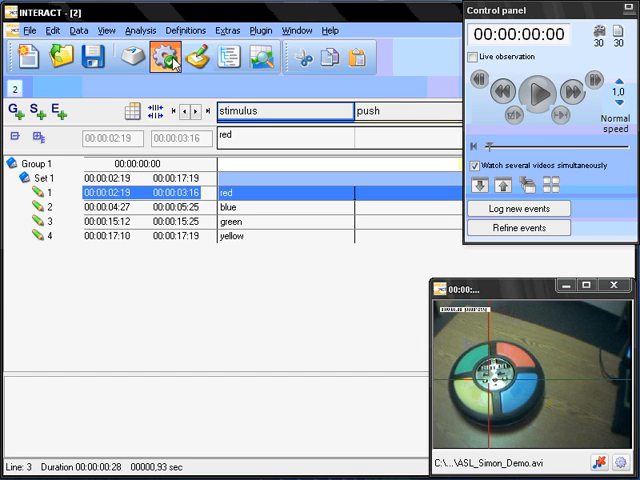
Visit the Coding settings briefly and close them again
click(159, 58)
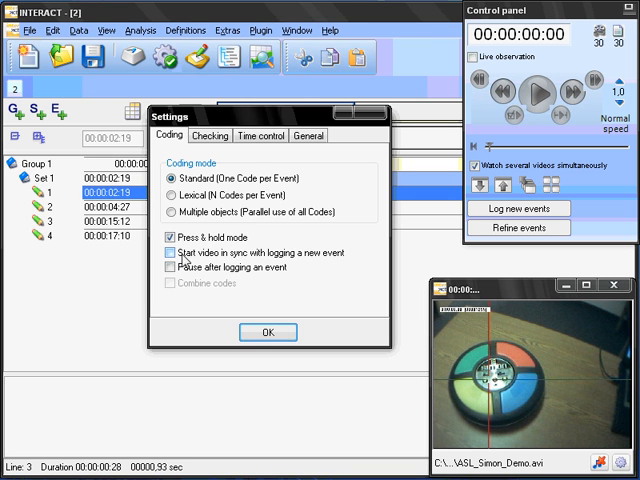
click(159, 238)
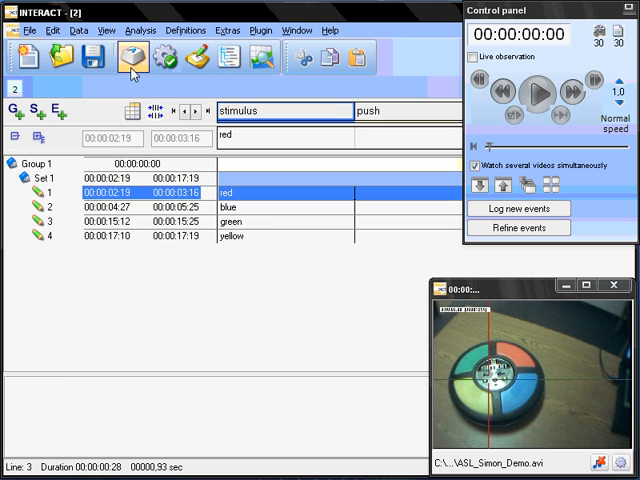
click(130, 57)
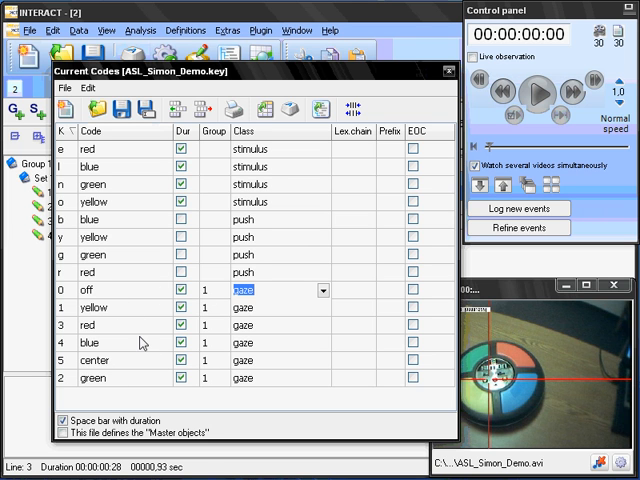
mouse_move(207, 307)
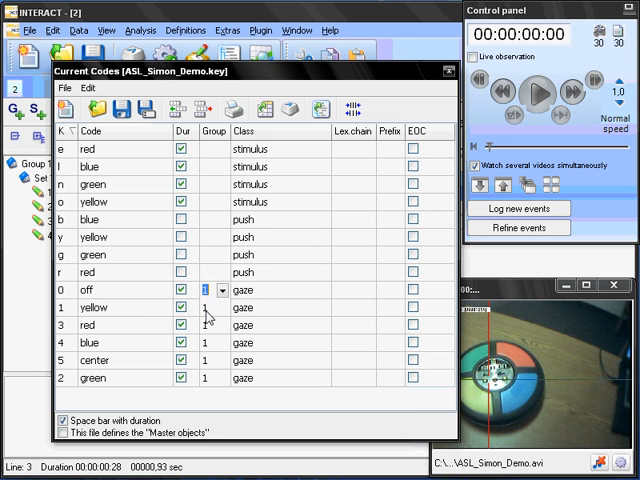
mouse_move(322, 324)
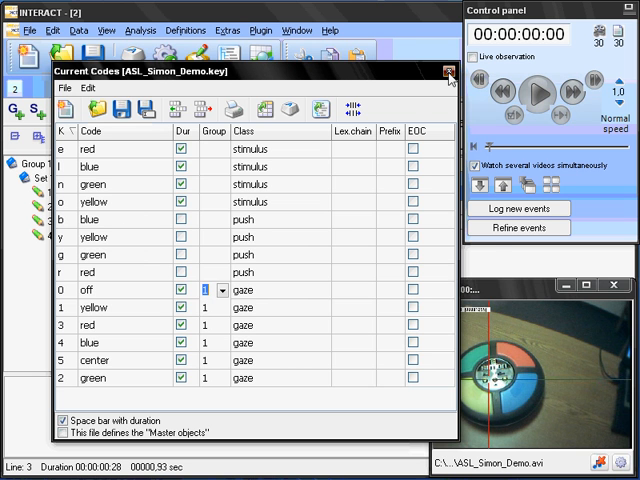
click(449, 75)
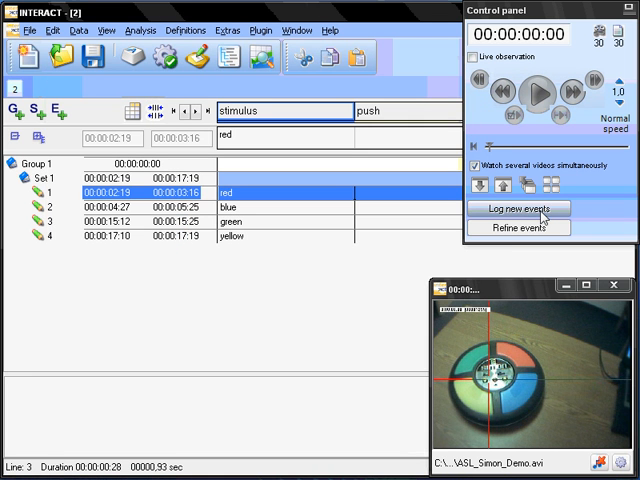
Start logging new events with the video playing and move the Coding panel aside for gaze coding
click(519, 209)
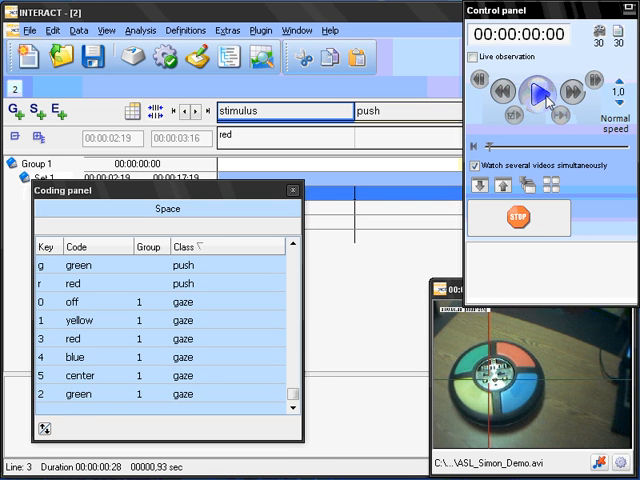
click(541, 95)
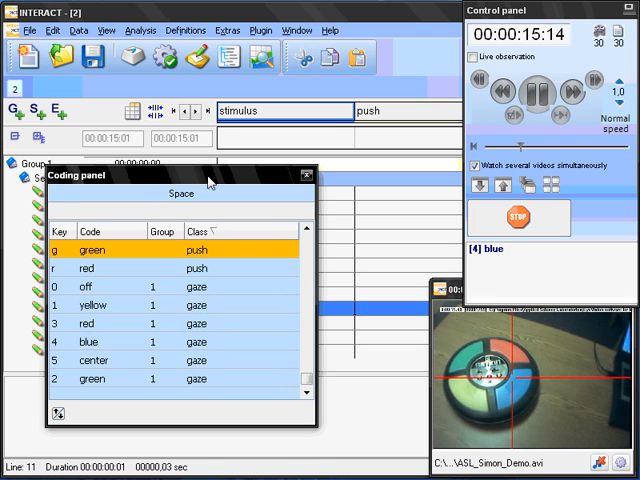
drag(180, 176, 290, 11)
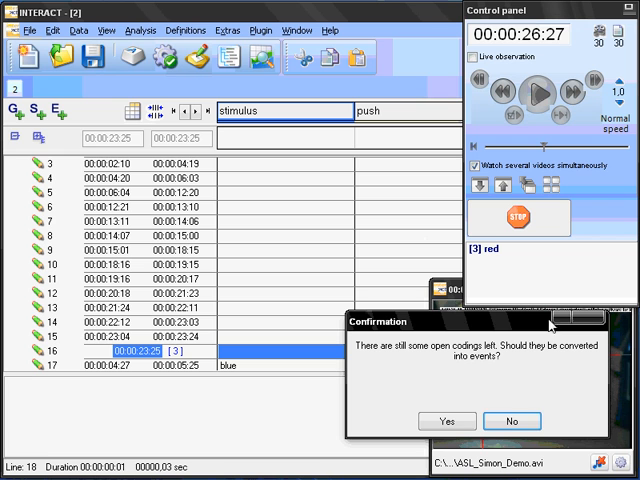
mouse_move(447, 420)
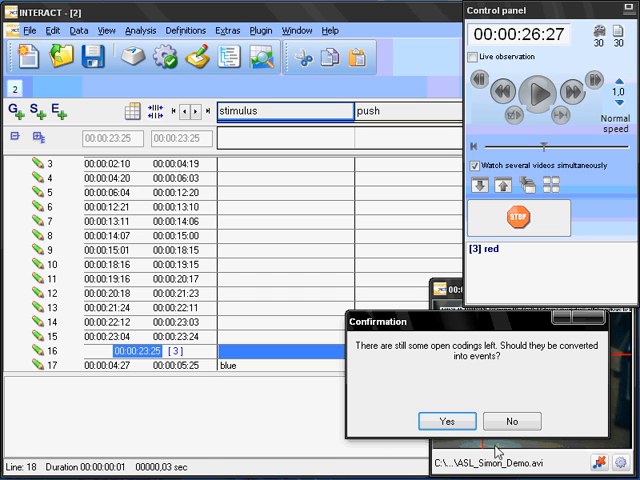
mouse_move(447, 421)
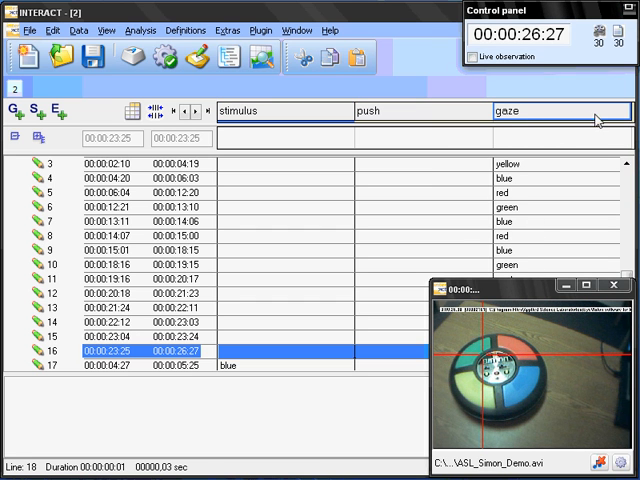
Move the gaze codes column to the front of the event log
click(285, 111)
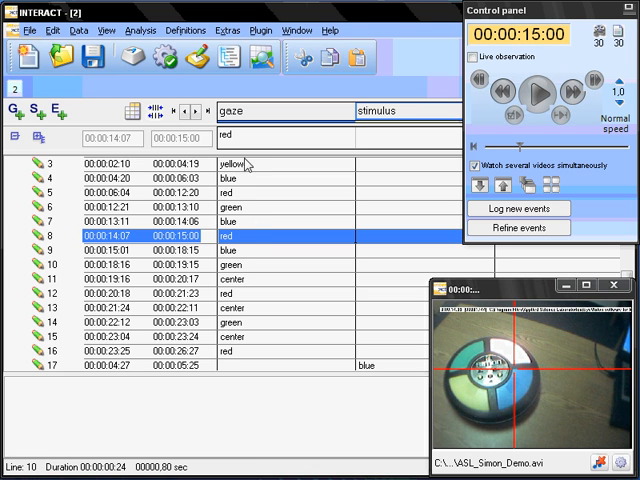
mouse_move(302, 220)
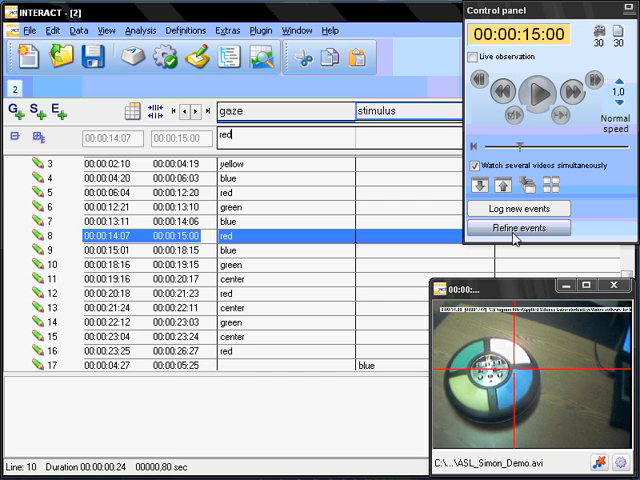
Refine events so event 8's gaze code reads blue instead of red
click(519, 227)
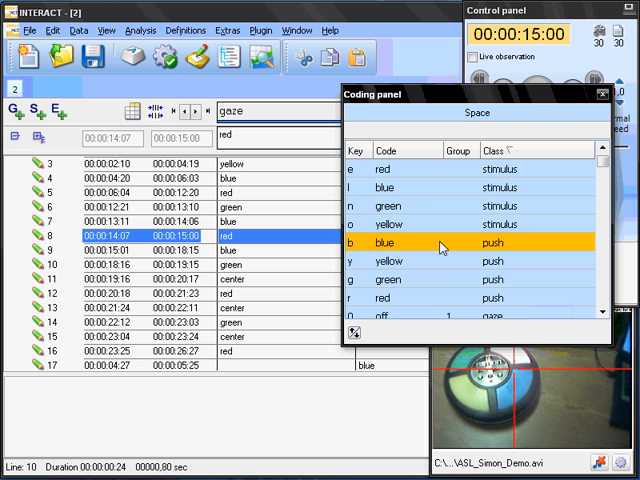
scroll(down, 3)
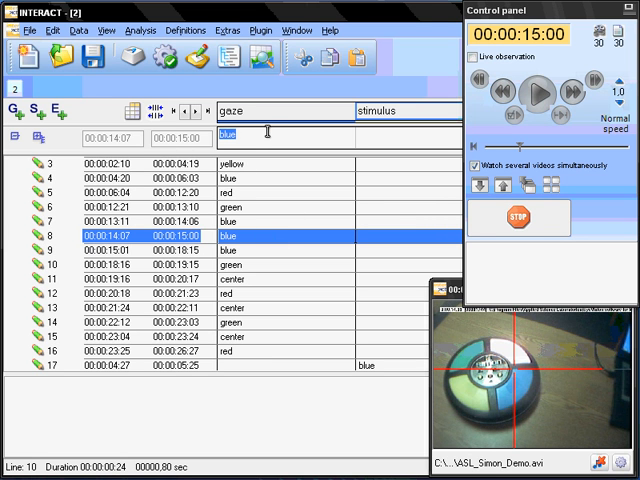
text(yello)
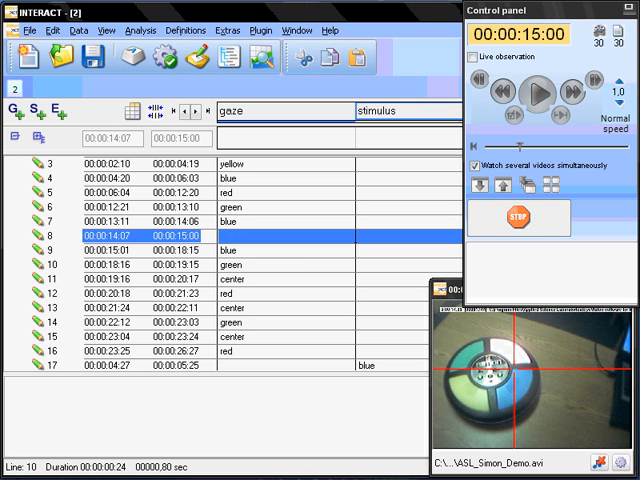
text(blue)
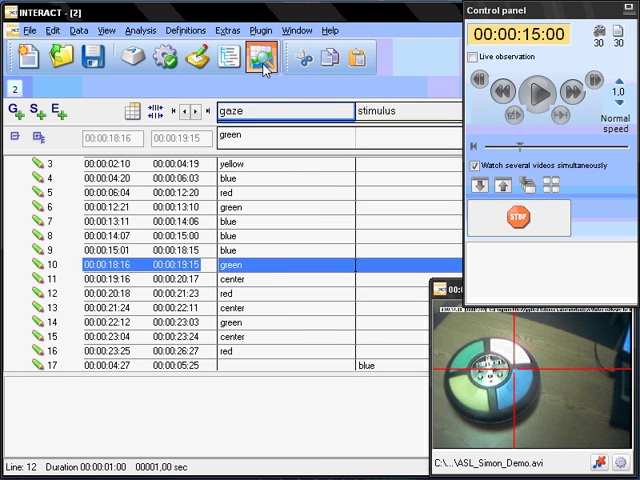
click(258, 60)
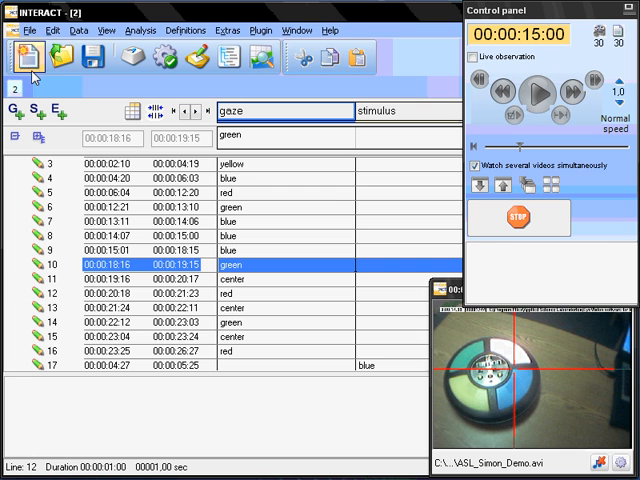
Open the ASL_Simon_Demo.act data file
click(62, 57)
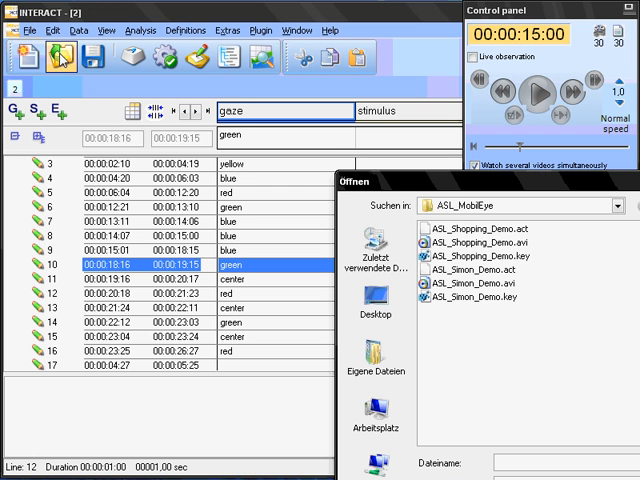
click(468, 229)
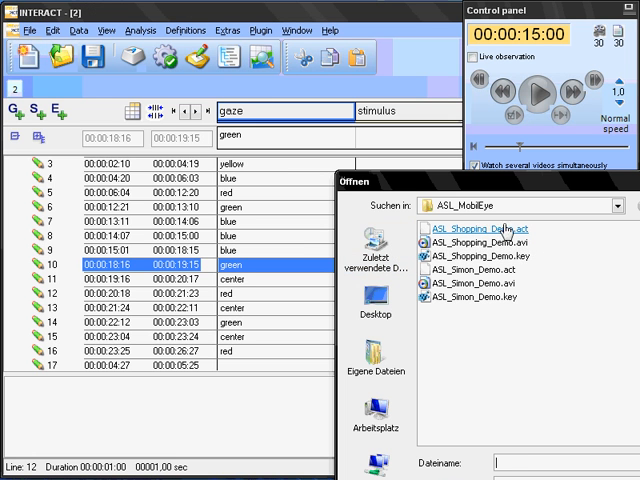
click(468, 270)
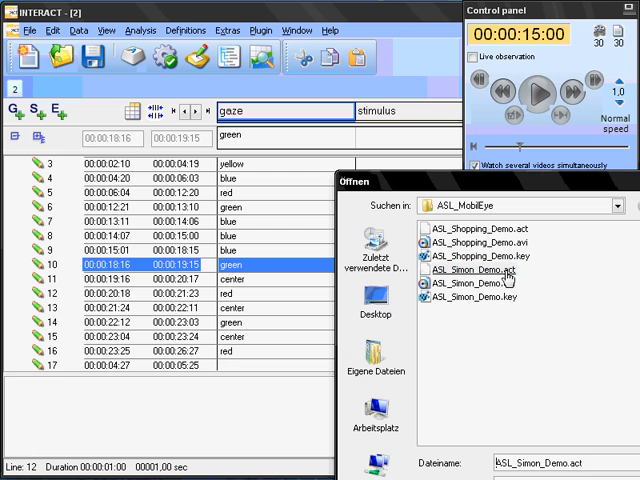
double_click(471, 269)
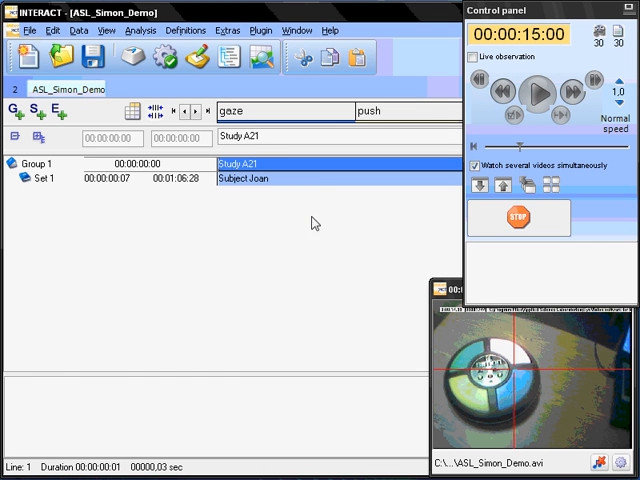
Expand the Set row to show its gaze events and bring up the analysis wizard
click(38, 178)
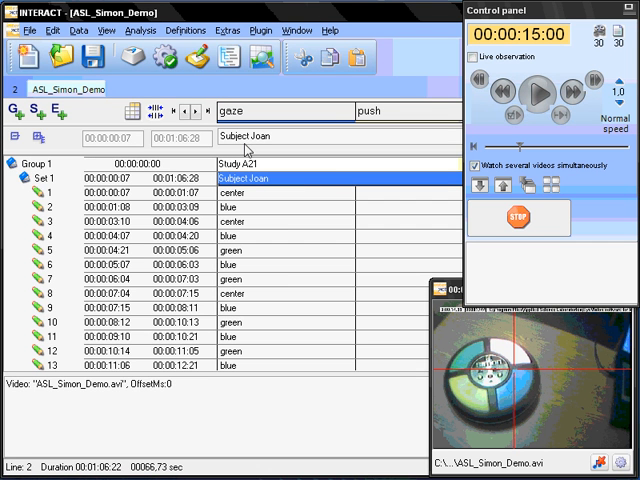
click(139, 30)
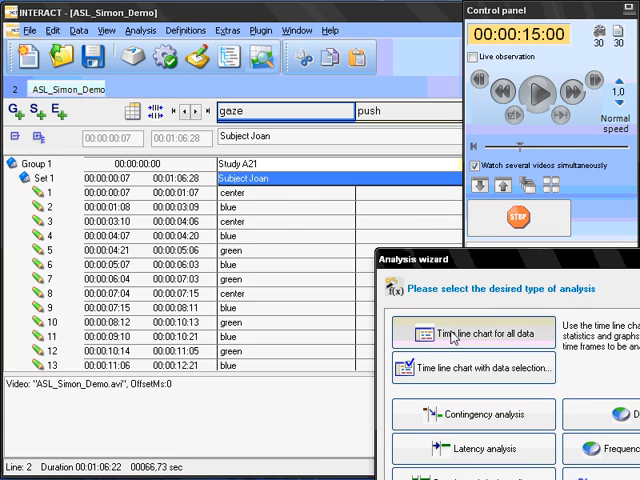
Build a time line chart for all of Subject Joan's coded data from the Analysis wizard
click(472, 333)
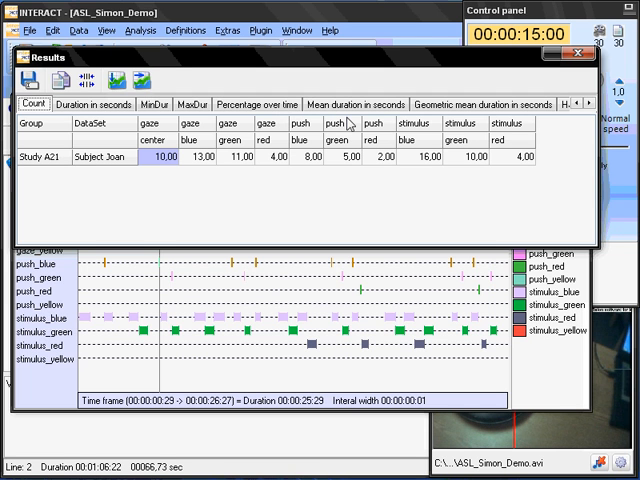
mouse_move(428, 130)
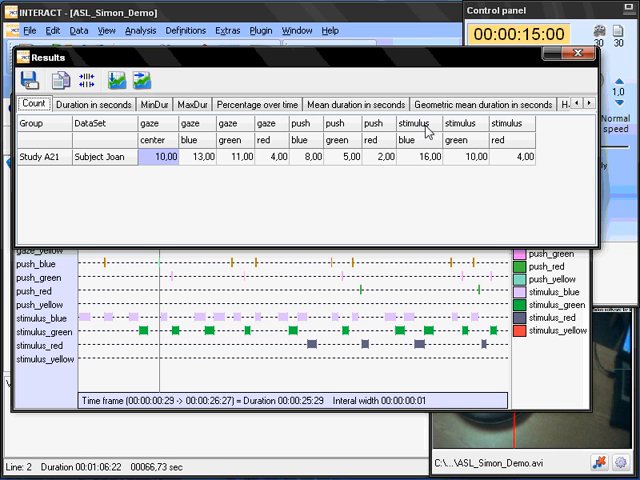
mouse_move(428, 169)
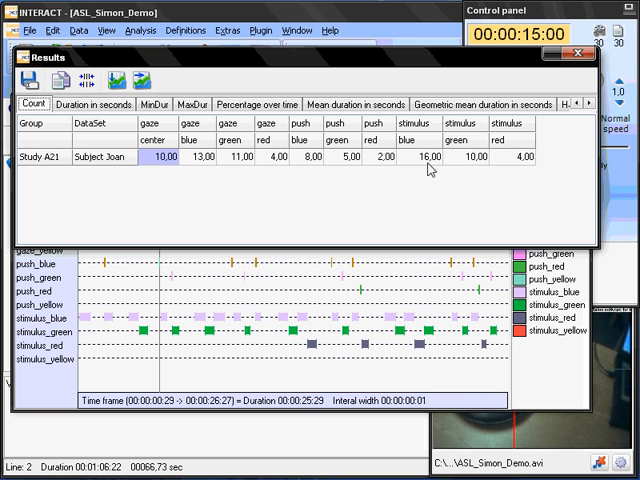
mouse_move(467, 167)
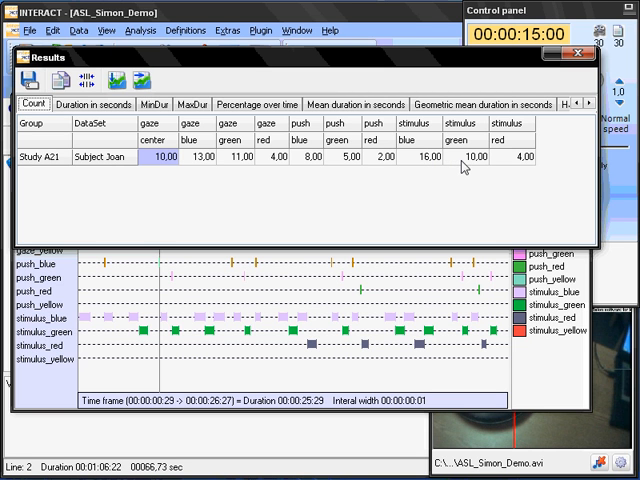
mouse_move(497, 166)
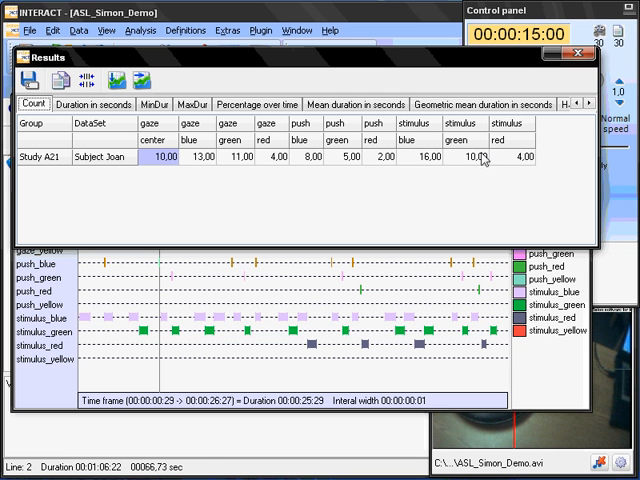
mouse_move(351, 147)
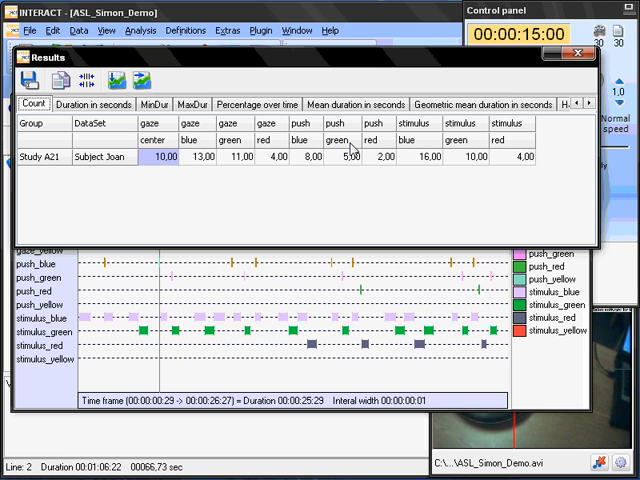
mouse_move(80, 368)
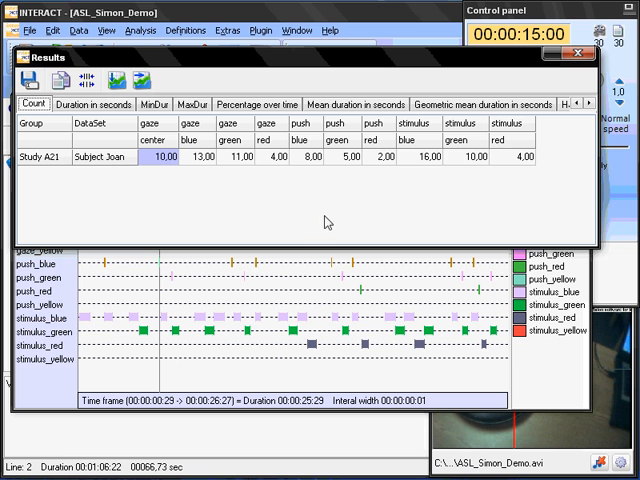
mouse_move(483, 168)
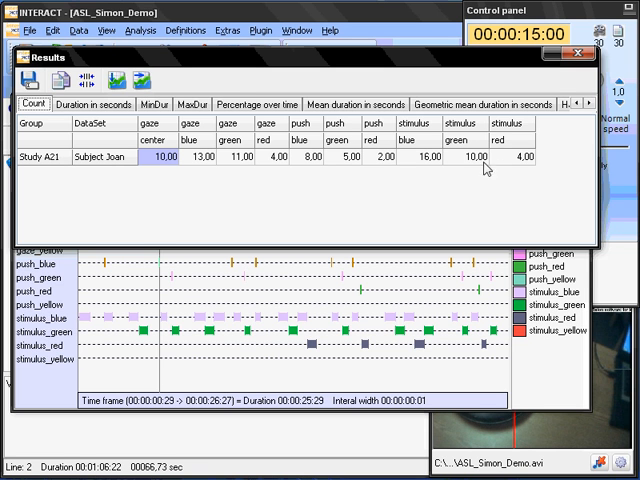
mouse_move(435, 167)
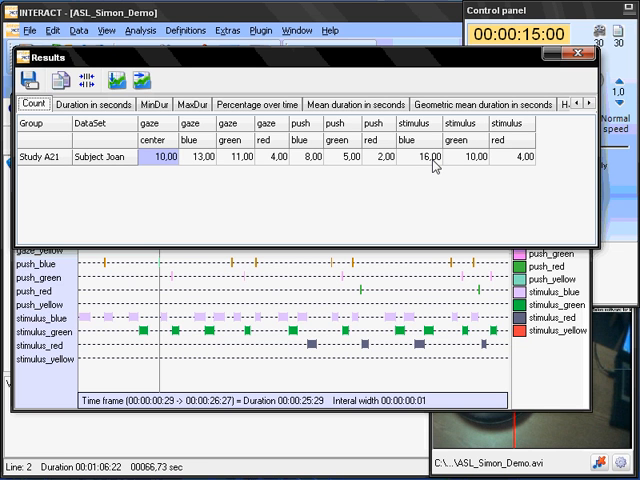
mouse_move(202, 152)
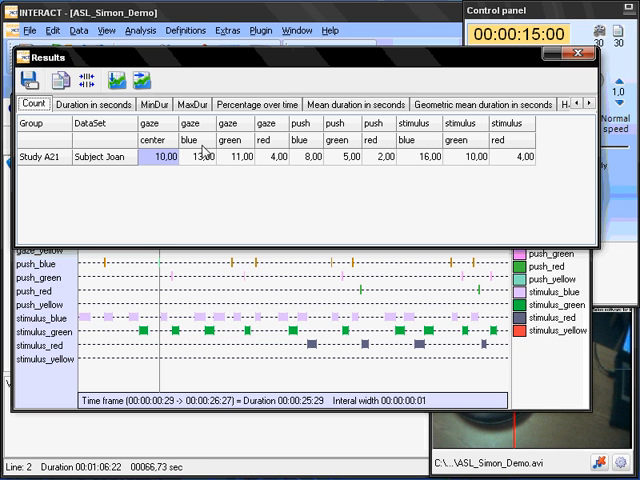
mouse_move(196, 167)
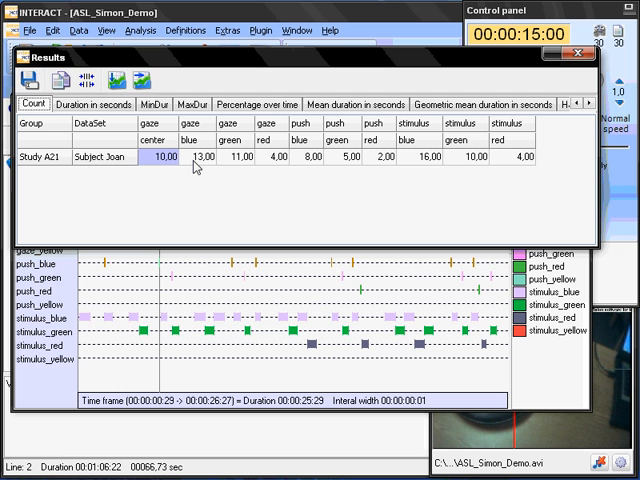
mouse_move(190, 167)
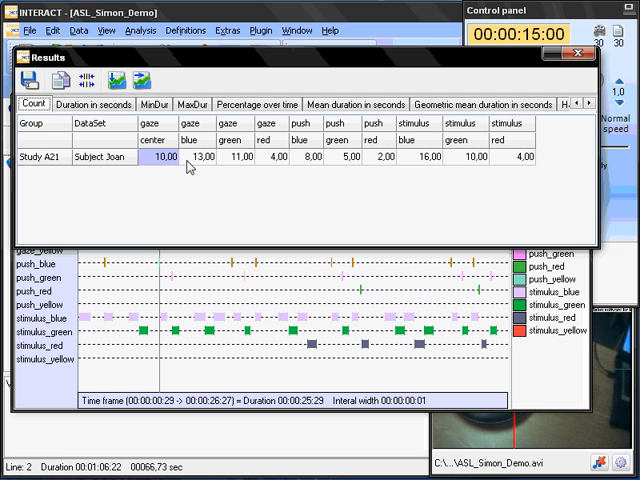
Switch the results statistics to percentage over time for gaze, push and stimulus codes
click(256, 104)
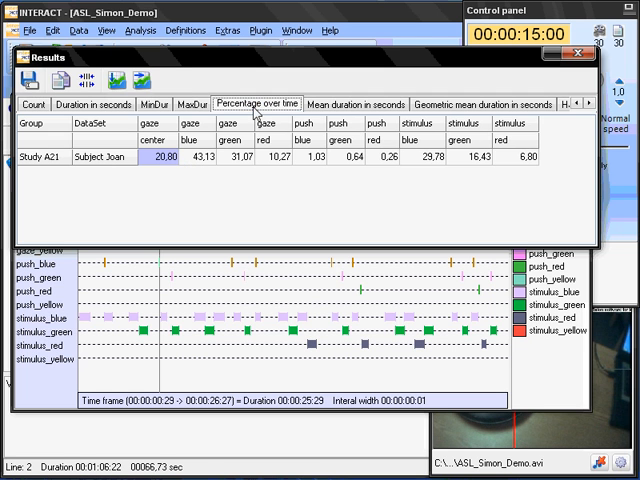
mouse_move(305, 195)
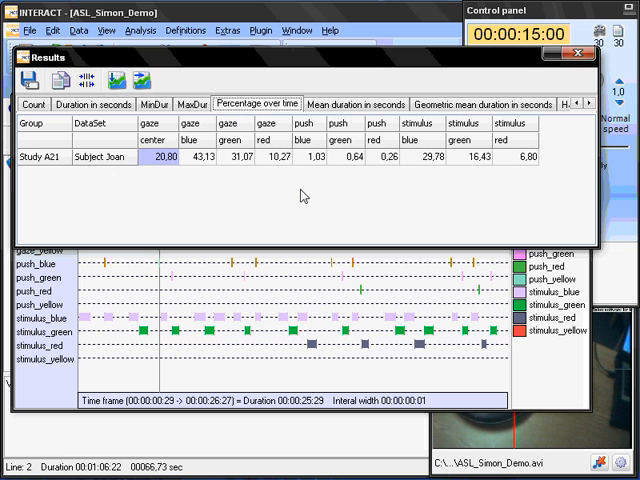
mouse_move(259, 177)
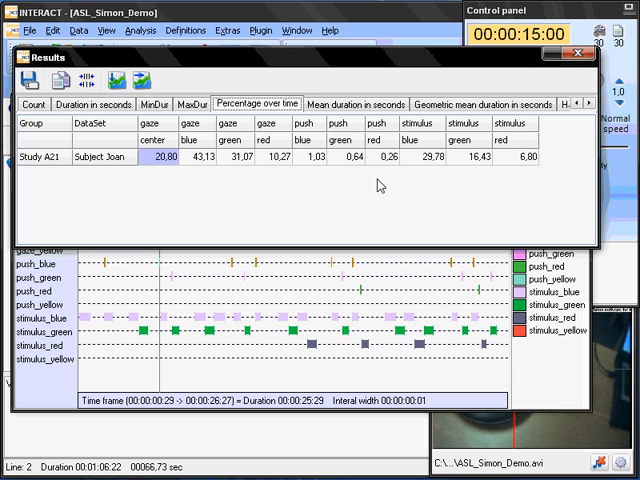
mouse_move(201, 137)
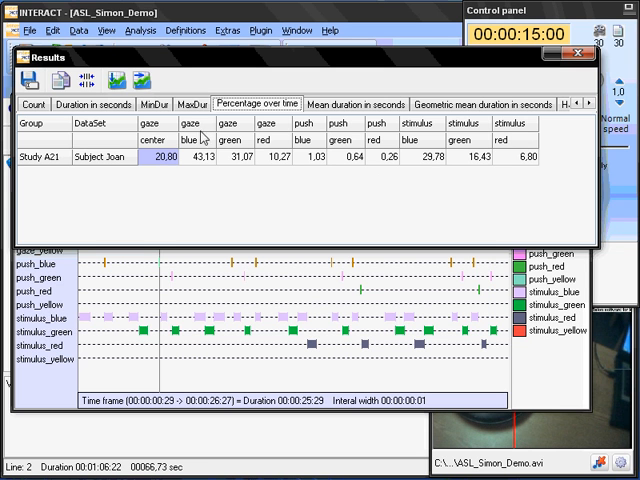
mouse_move(200, 147)
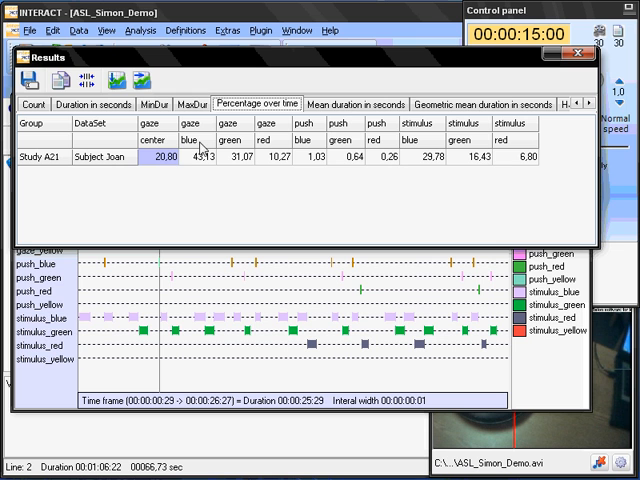
mouse_move(200, 160)
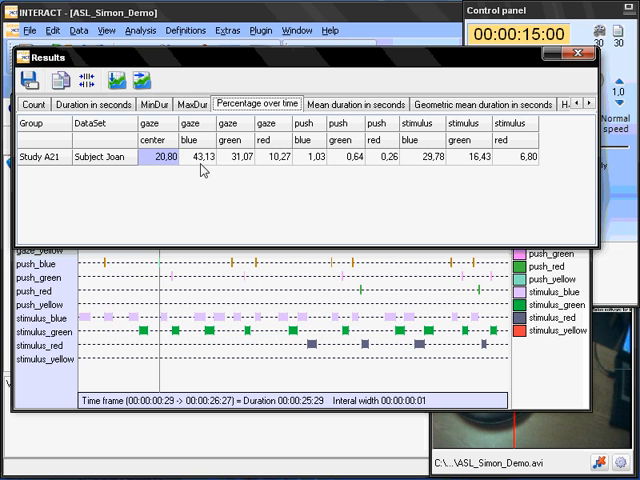
mouse_move(290, 160)
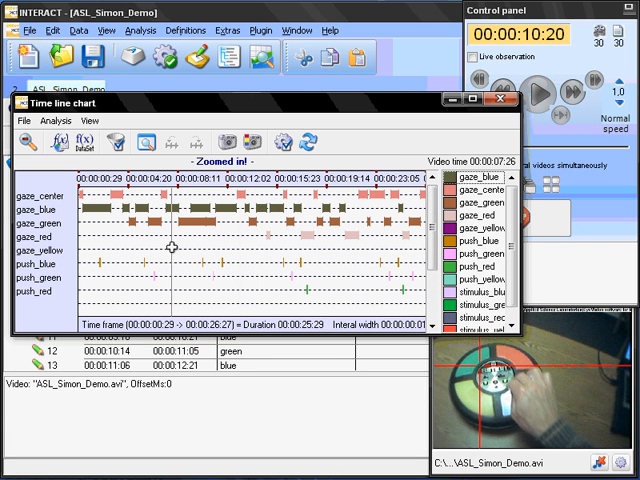
Jump the video to points on the time line and start playback from there
click(537, 93)
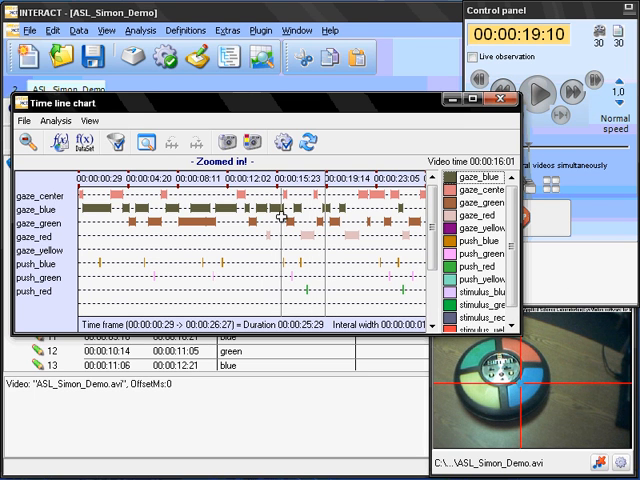
click(537, 93)
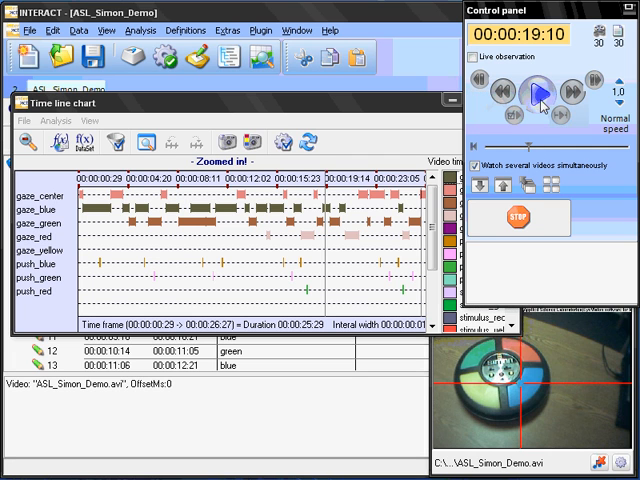
click(538, 92)
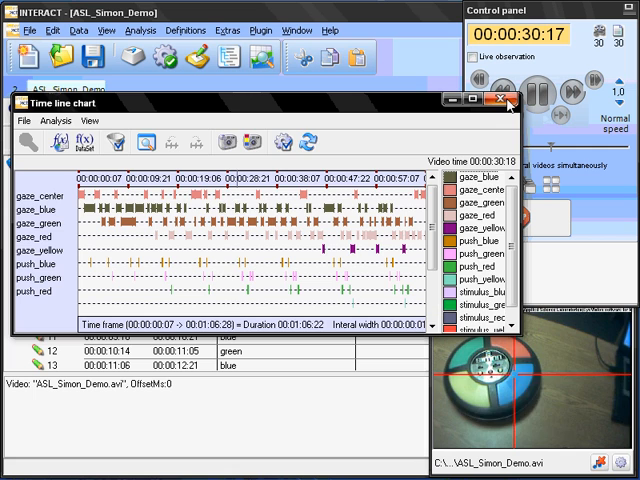
Close the time line chart and pause playback, returning to the ASL_Simon_Demo code list
click(502, 100)
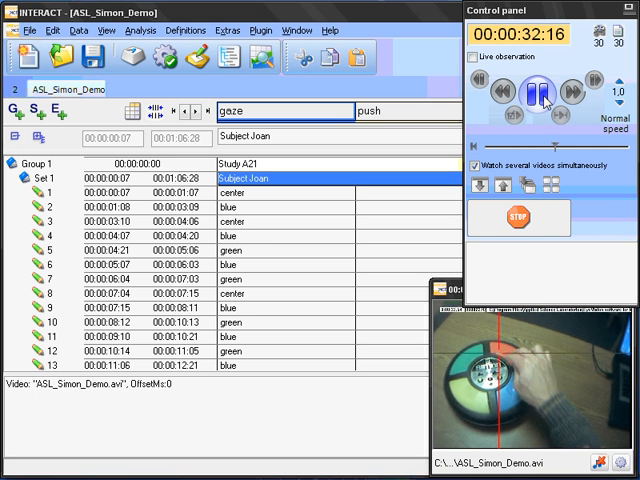
click(502, 88)
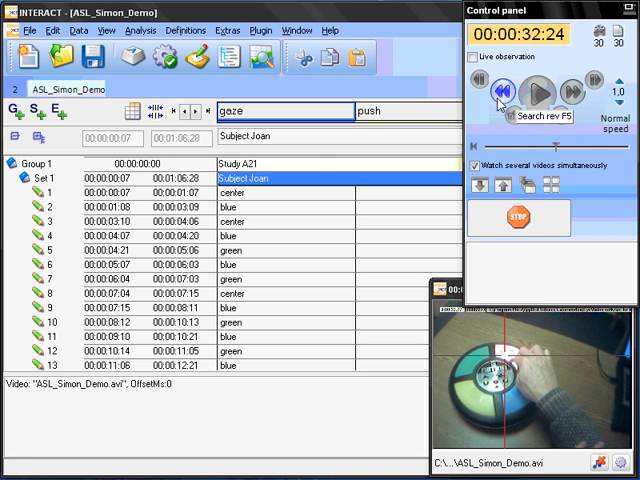
click(127, 55)
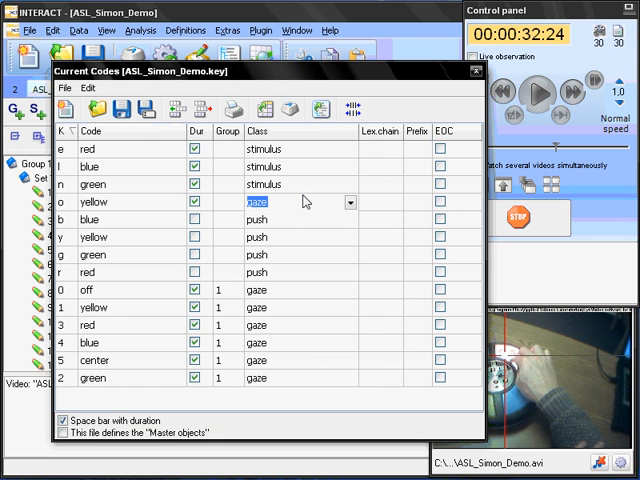
mouse_move(105, 150)
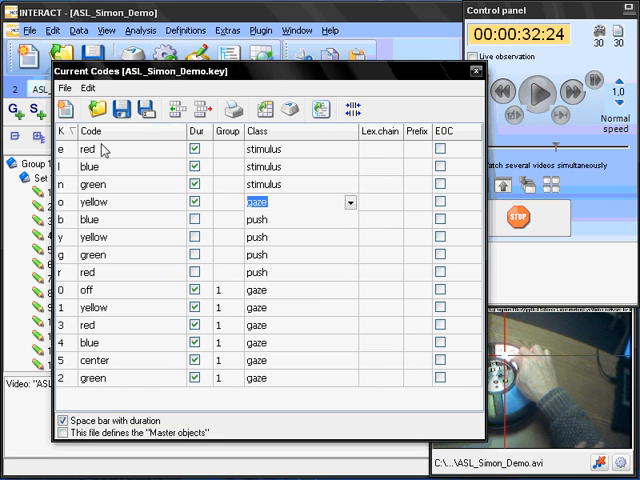
mouse_move(166, 148)
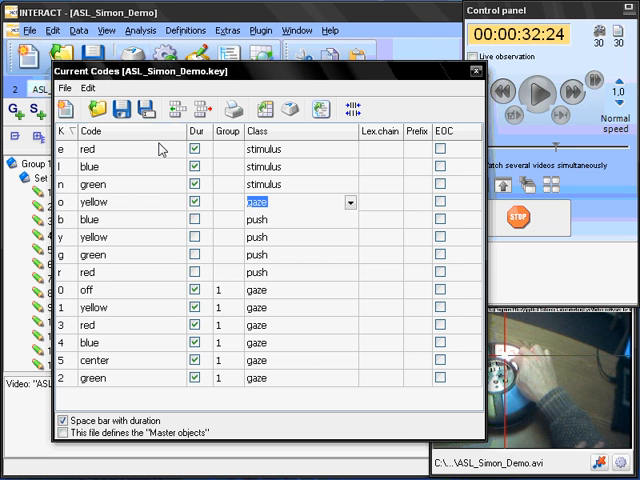
mouse_move(225, 192)
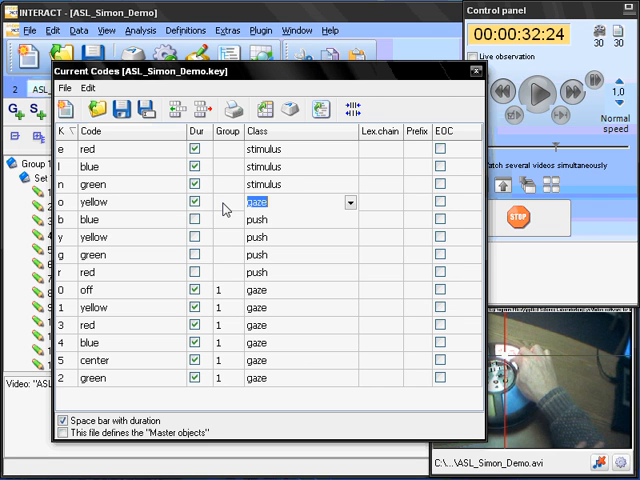
mouse_move(273, 257)
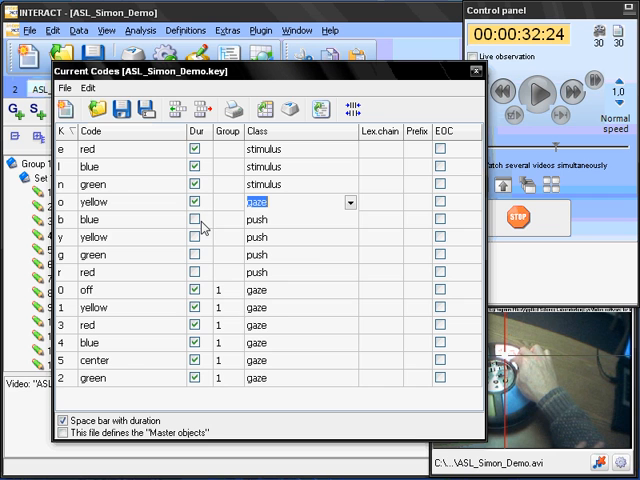
mouse_move(278, 232)
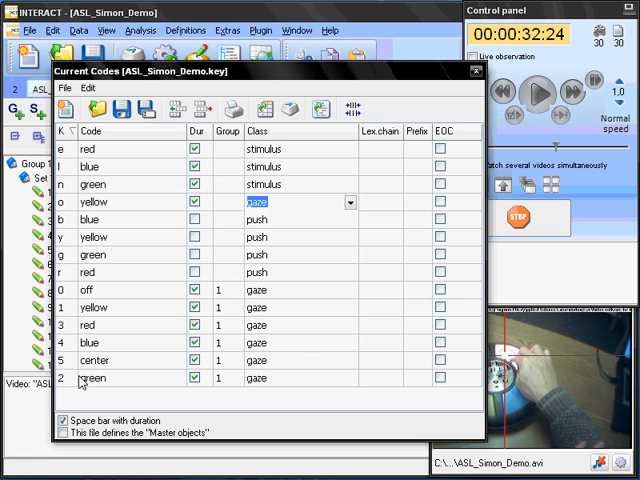
mouse_move(112, 371)
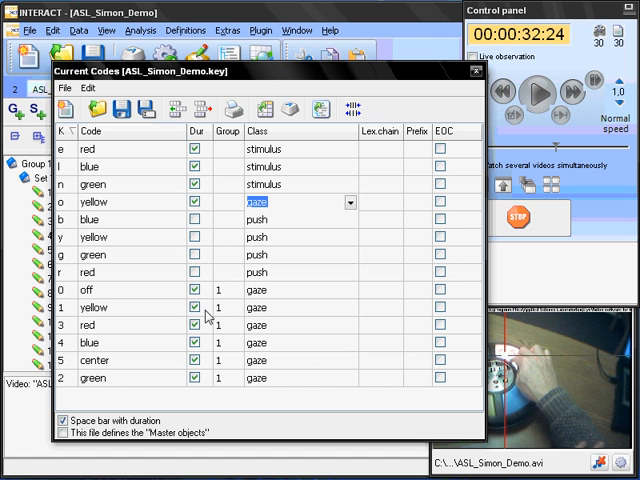
click(476, 71)
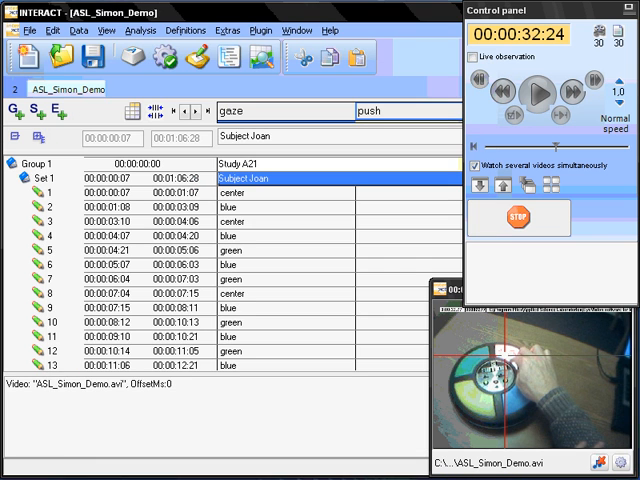